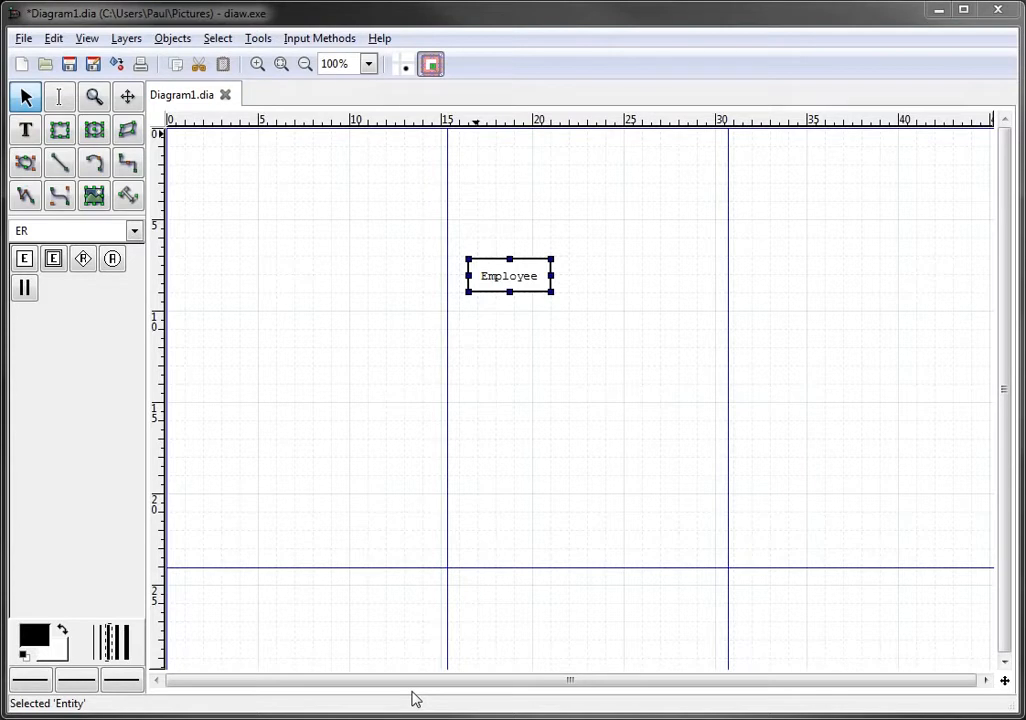
mouse_move(286, 512)
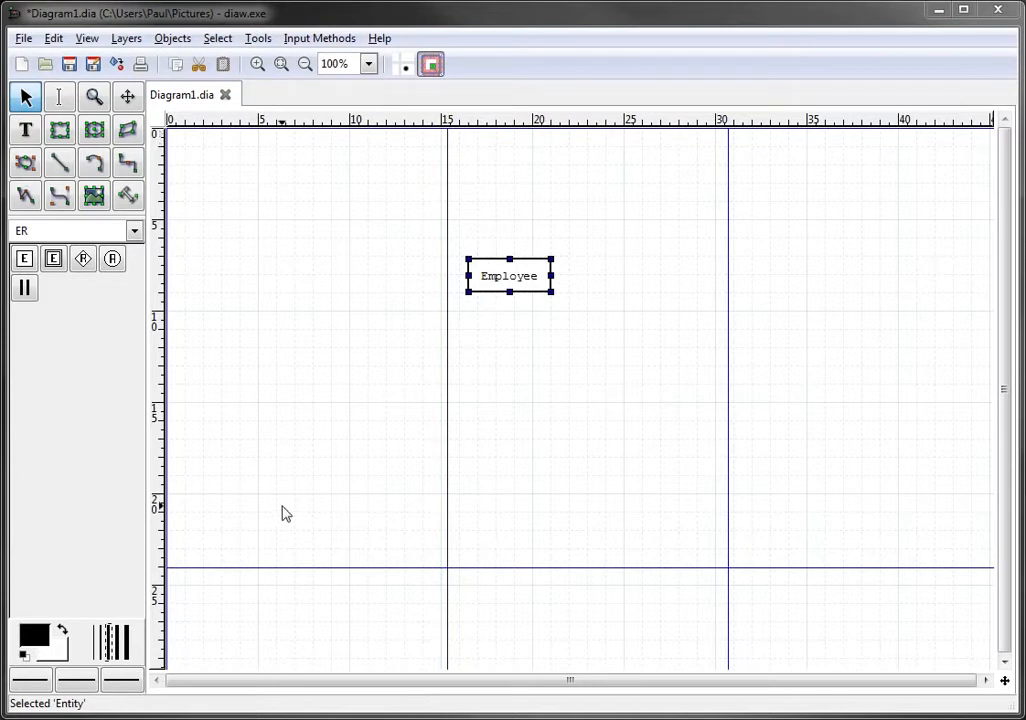
mouse_move(276, 486)
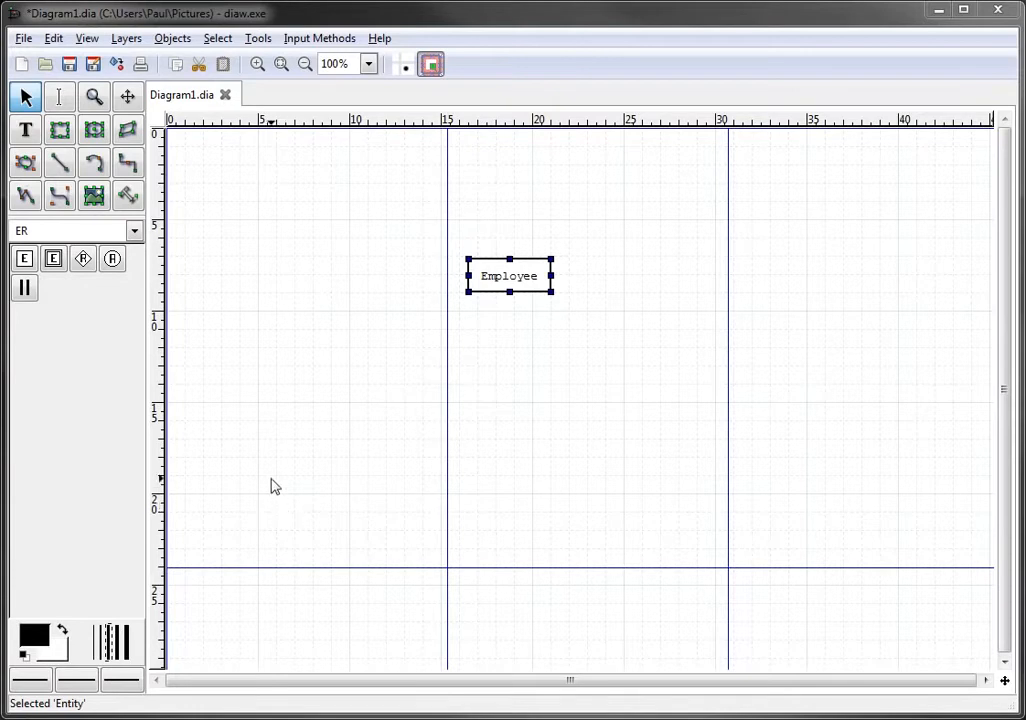
mouse_move(112, 258)
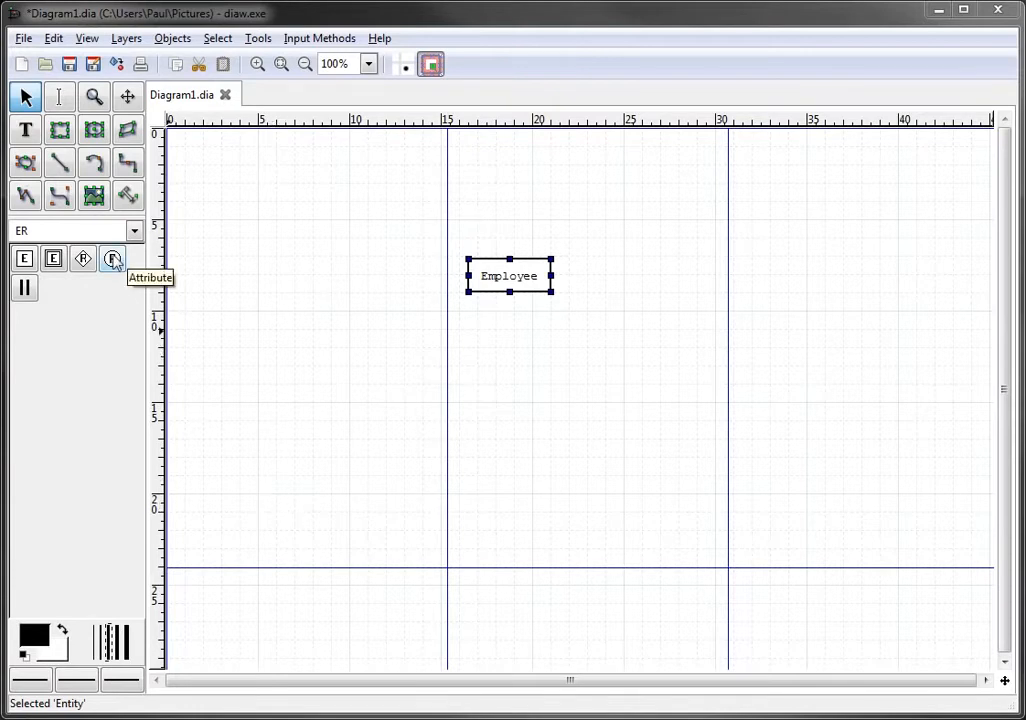
mouse_move(136, 268)
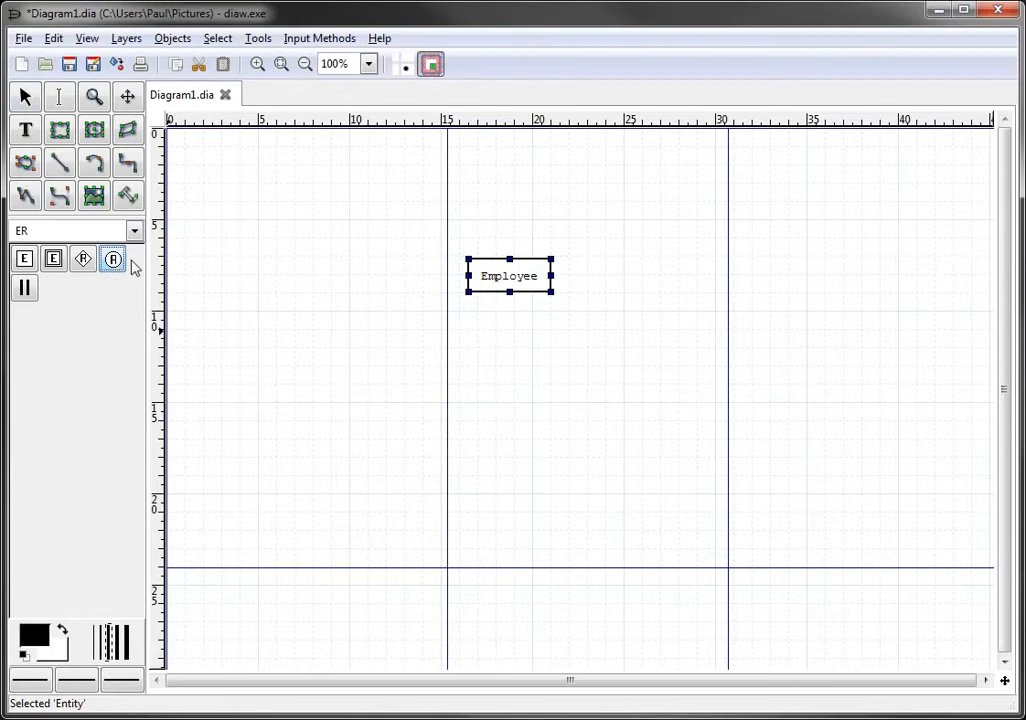
Place an attribute oval above Employee and enter DOB as its name
left_click(516, 204)
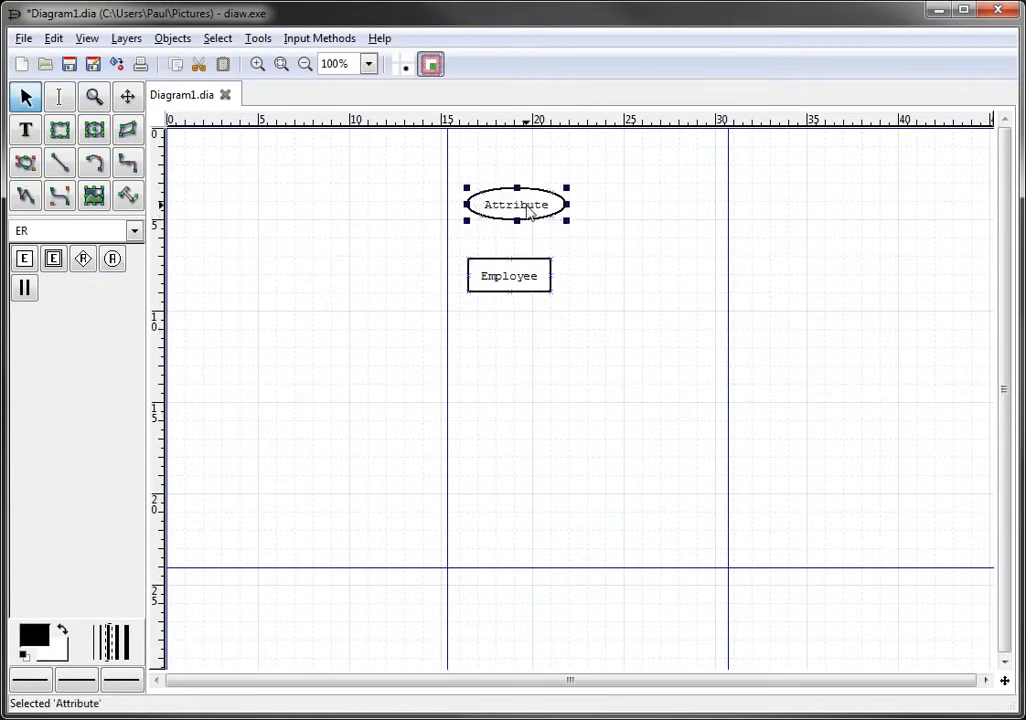
double_click(516, 204)
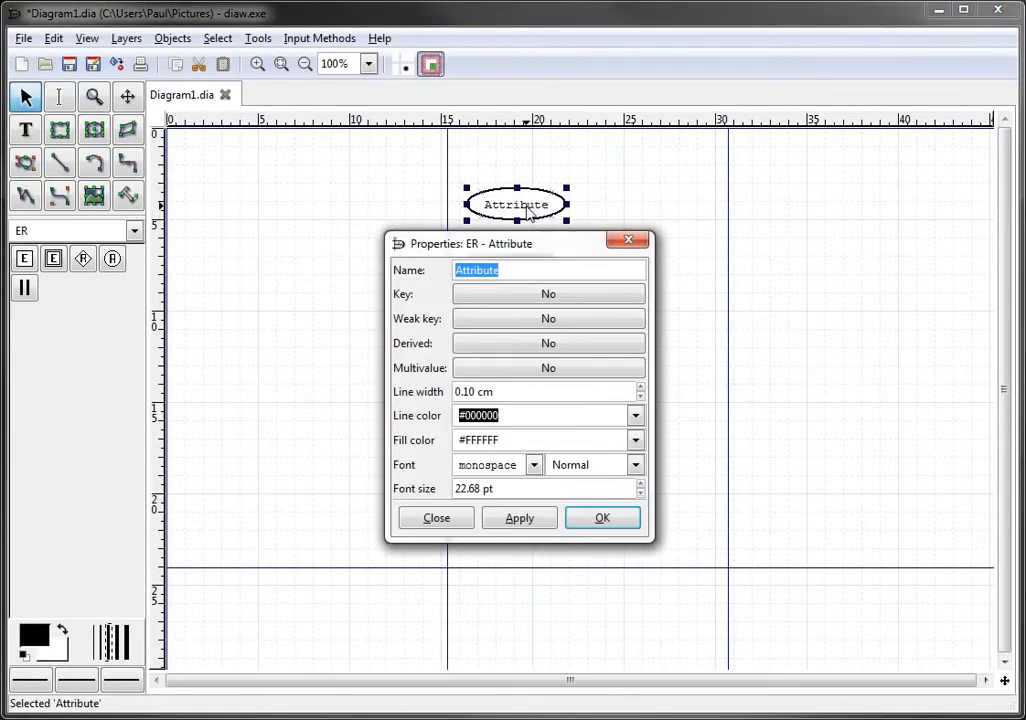
mouse_move(530, 268)
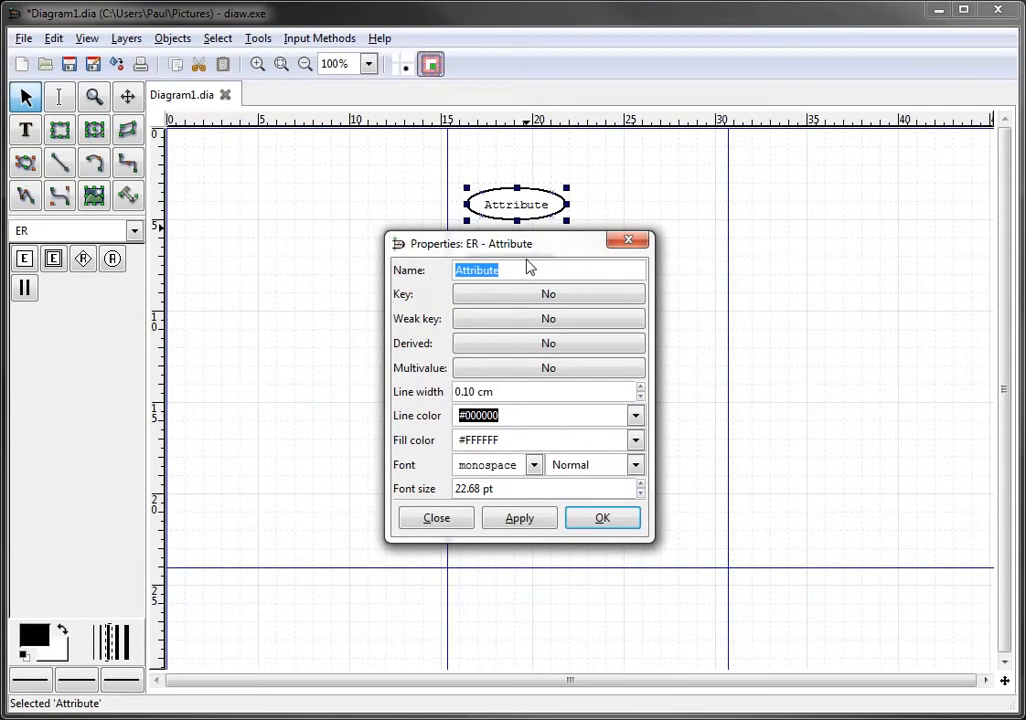
type("DO")
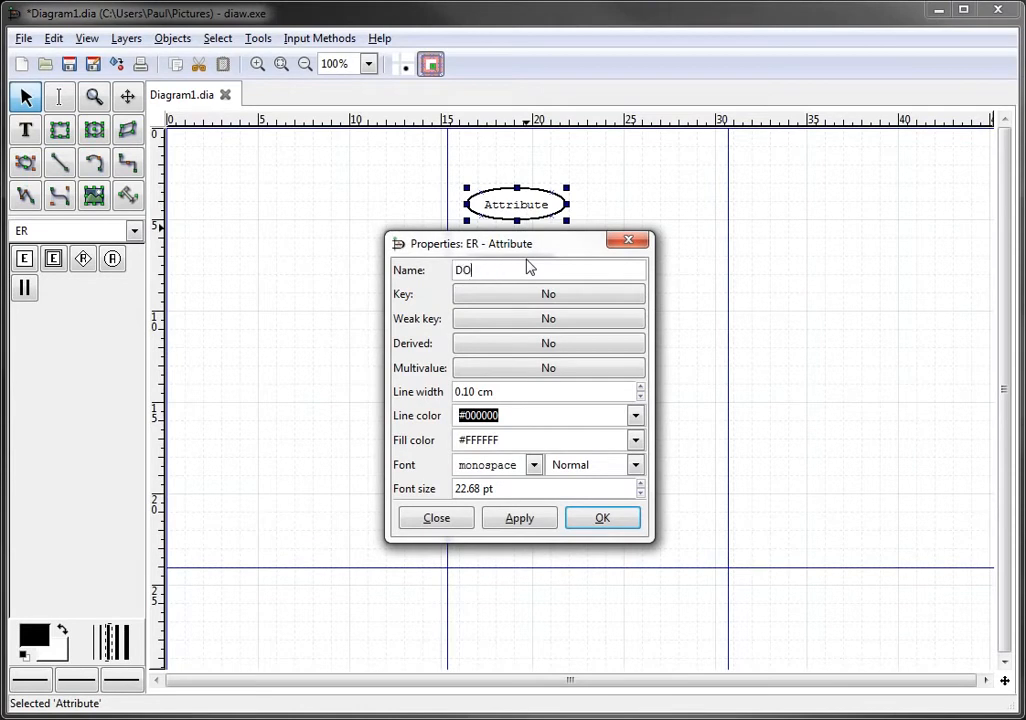
type("B")
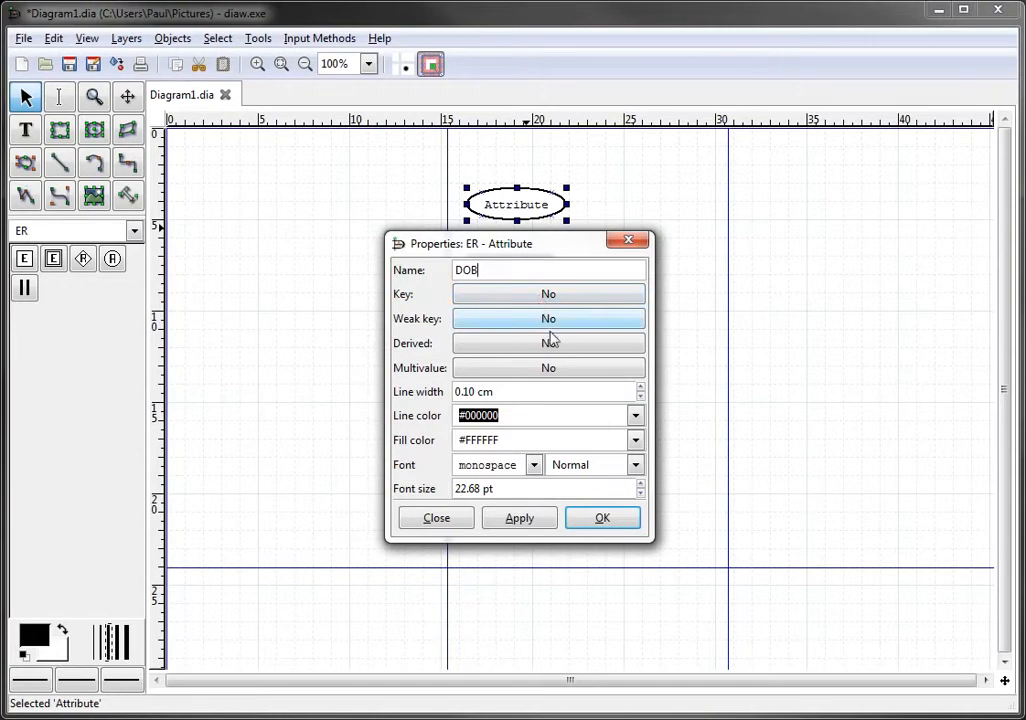
mouse_move(532, 432)
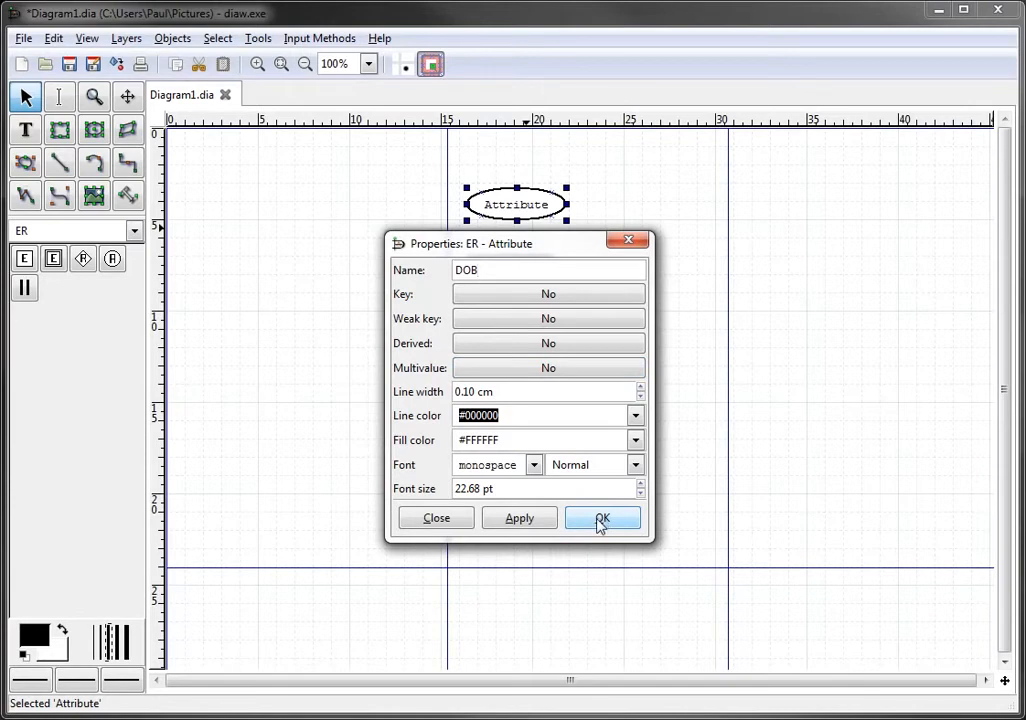
Confirm the DOB name and nudge the oval slightly higher above Employee
left_click(602, 518)
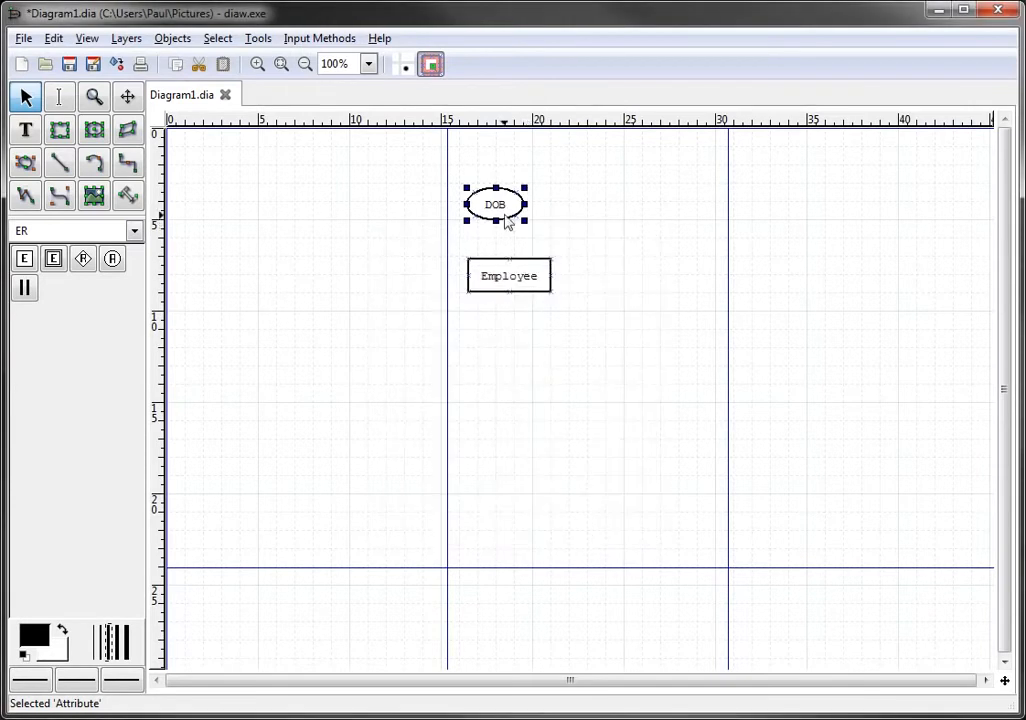
left_click_drag(496, 204, 508, 192)
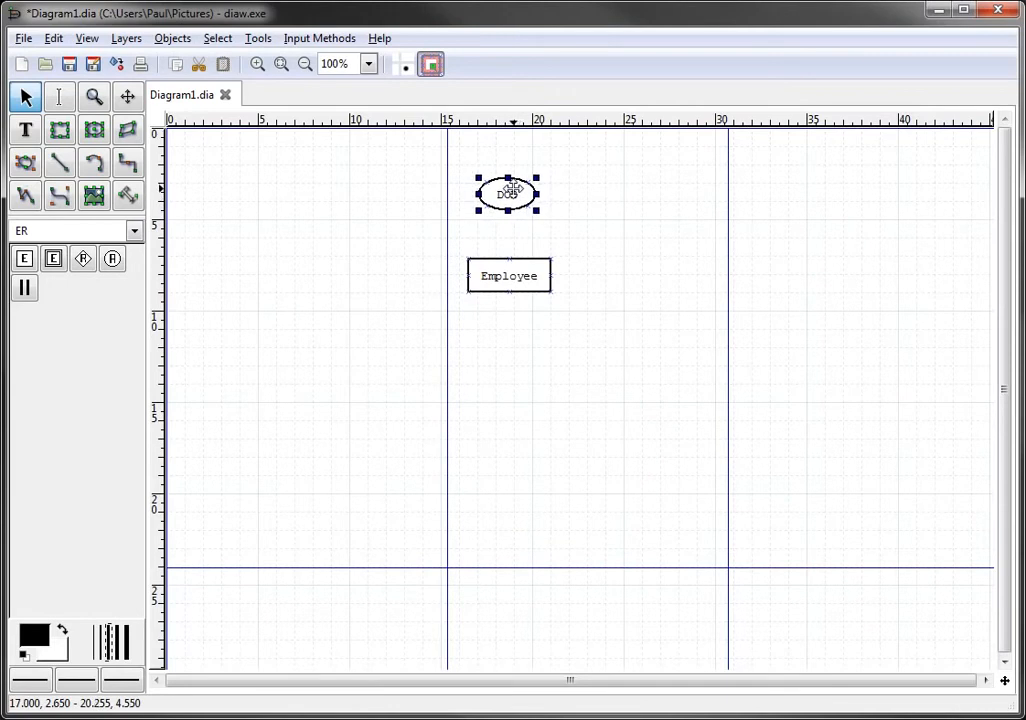
left_click(508, 194)
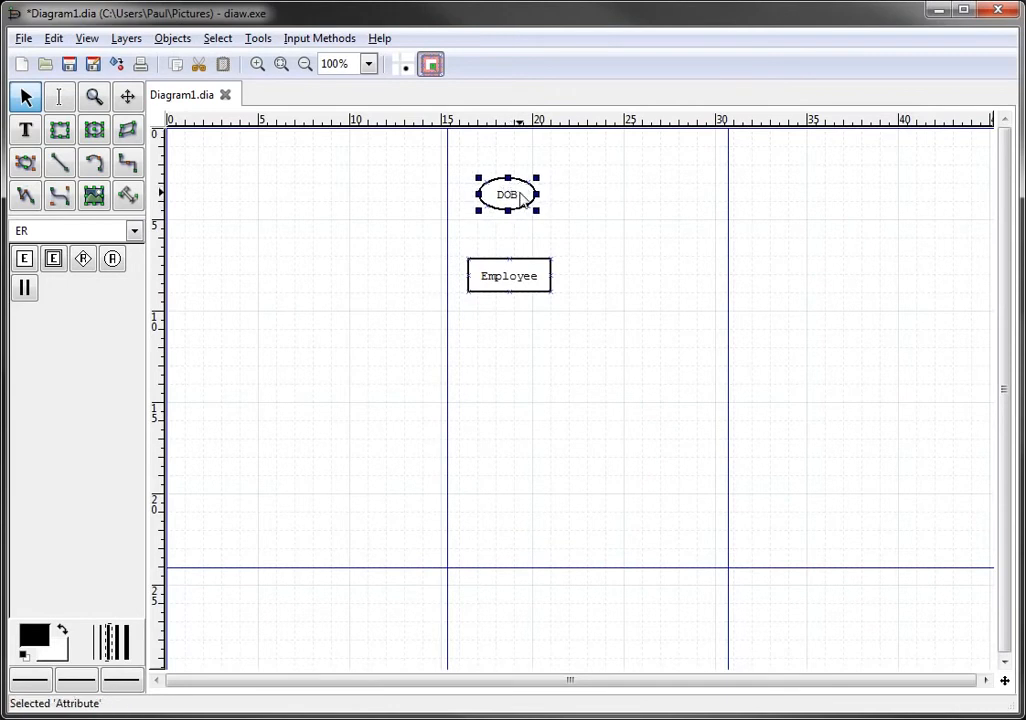
mouse_move(560, 306)
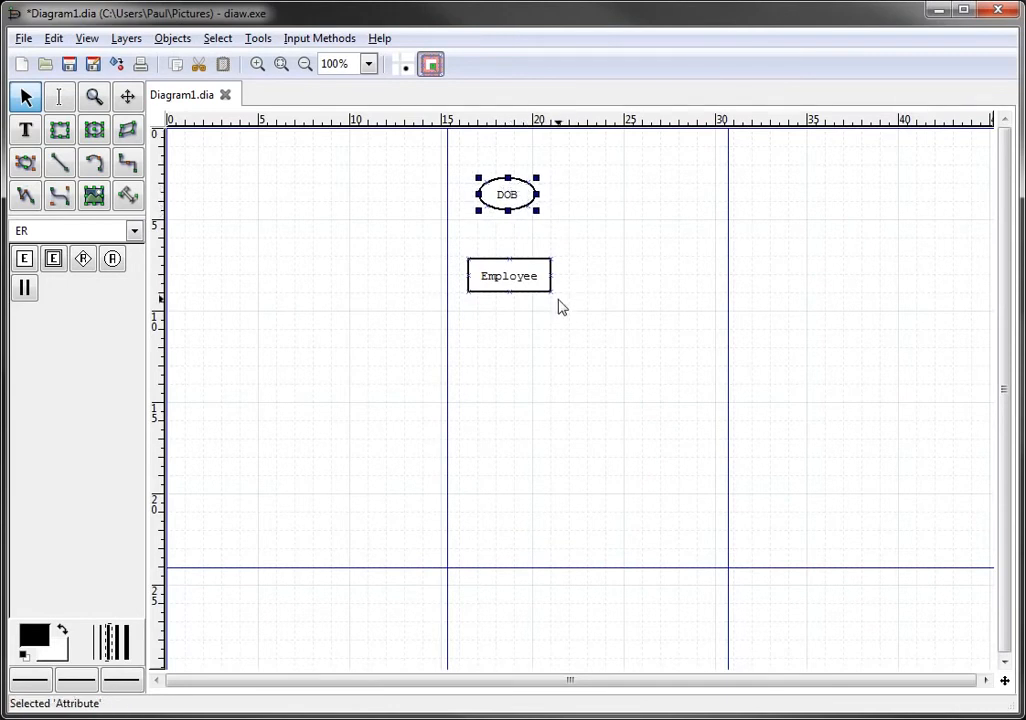
mouse_move(60, 164)
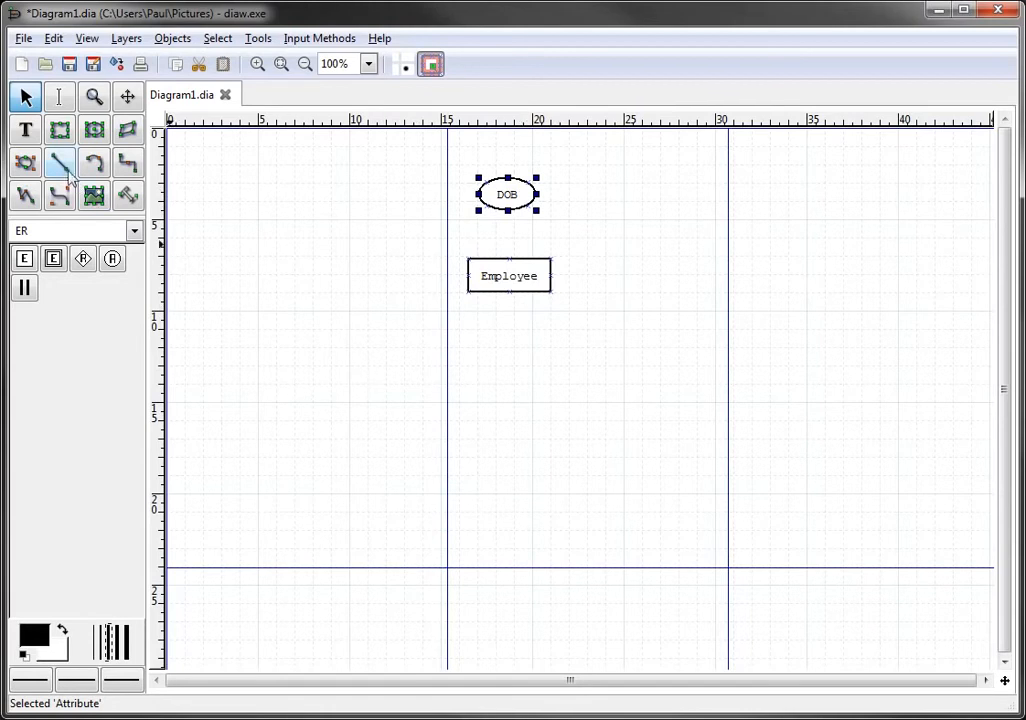
mouse_move(60, 162)
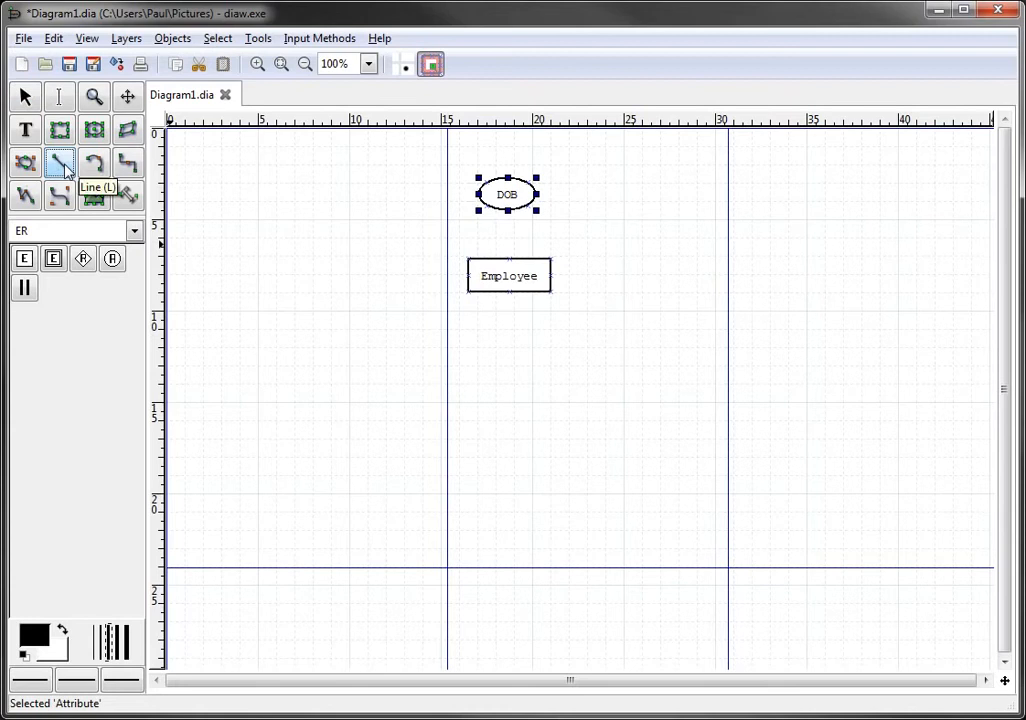
Switch to the straight Line tool in the toolbox
left_click(58, 164)
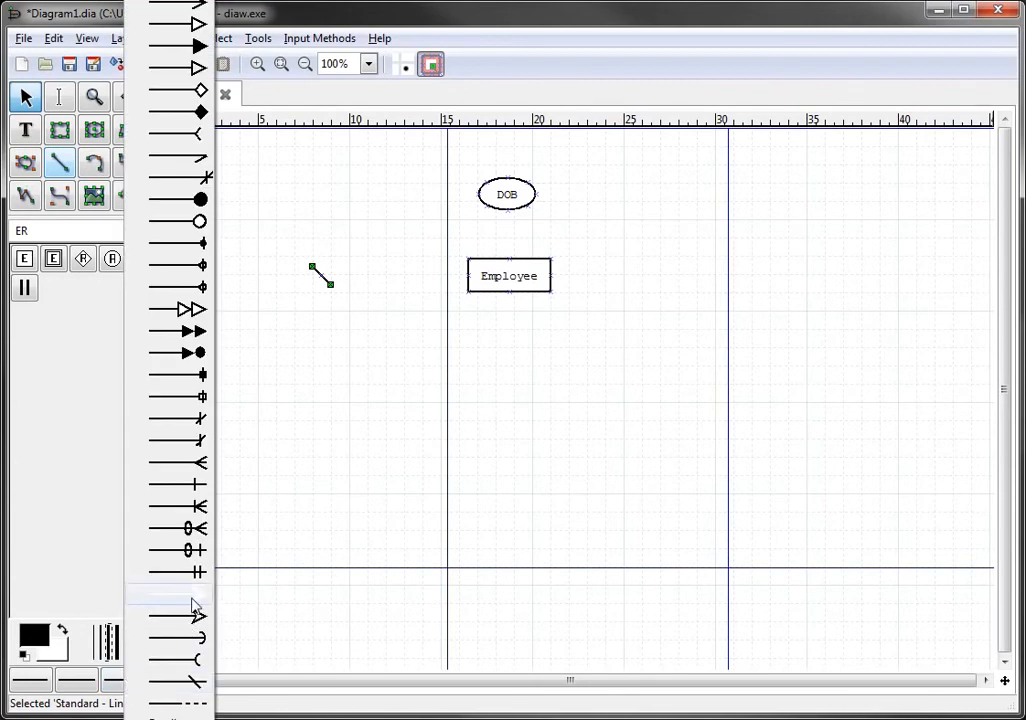
mouse_move(192, 598)
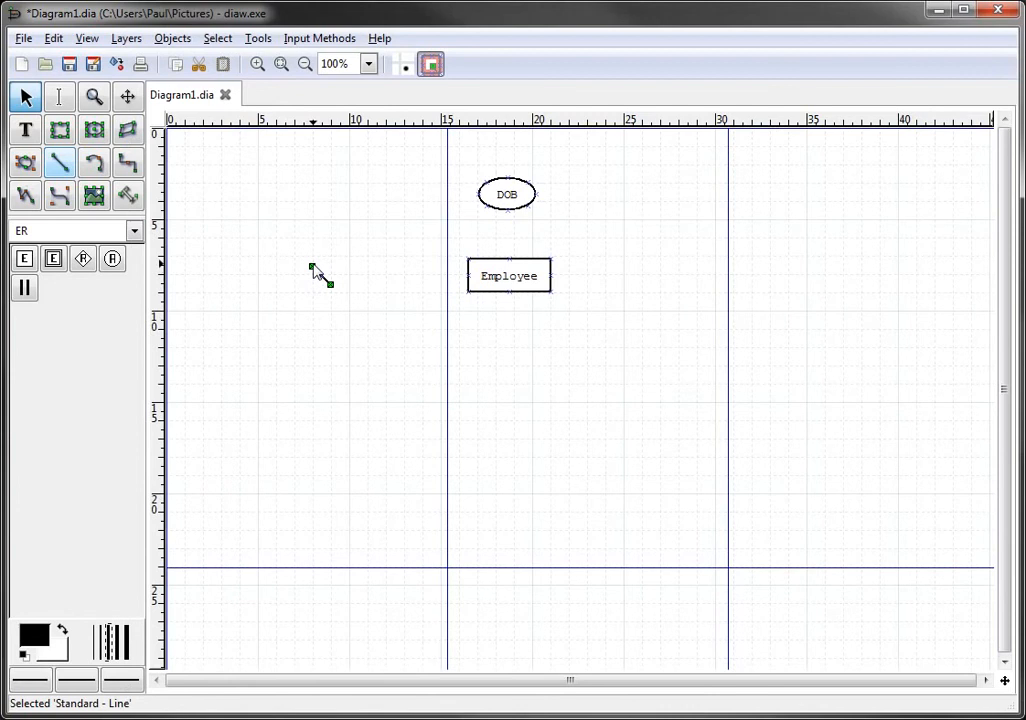
Draw a straight line from the DOB oval to the Employee rectangle
left_click_drag(332, 284, 488, 206)
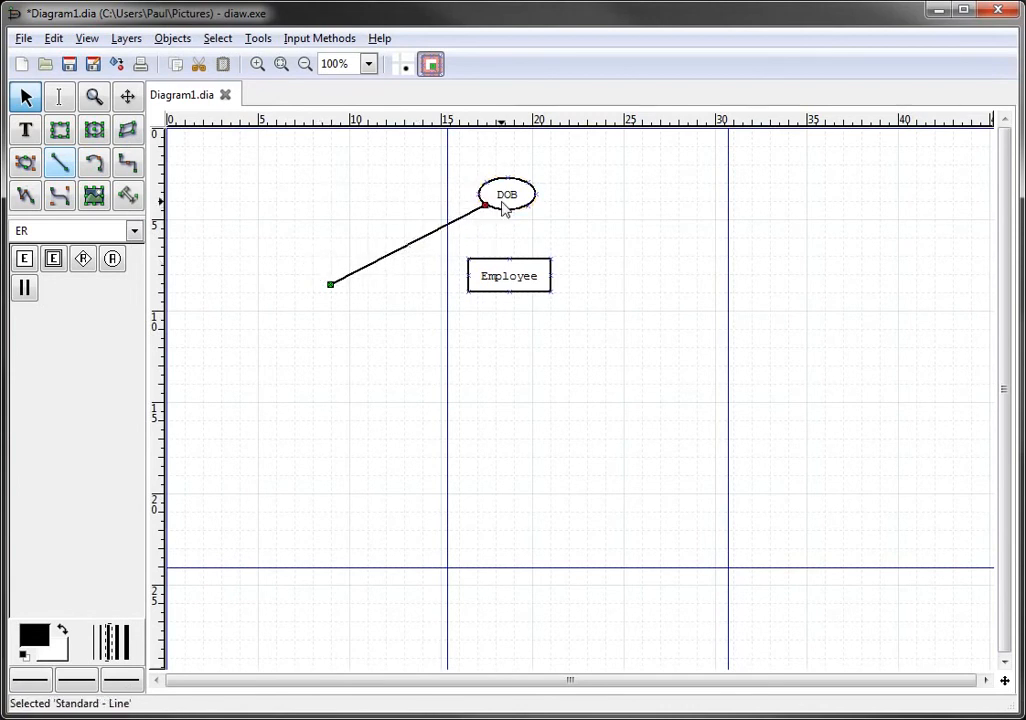
left_click_drag(330, 284, 508, 250)
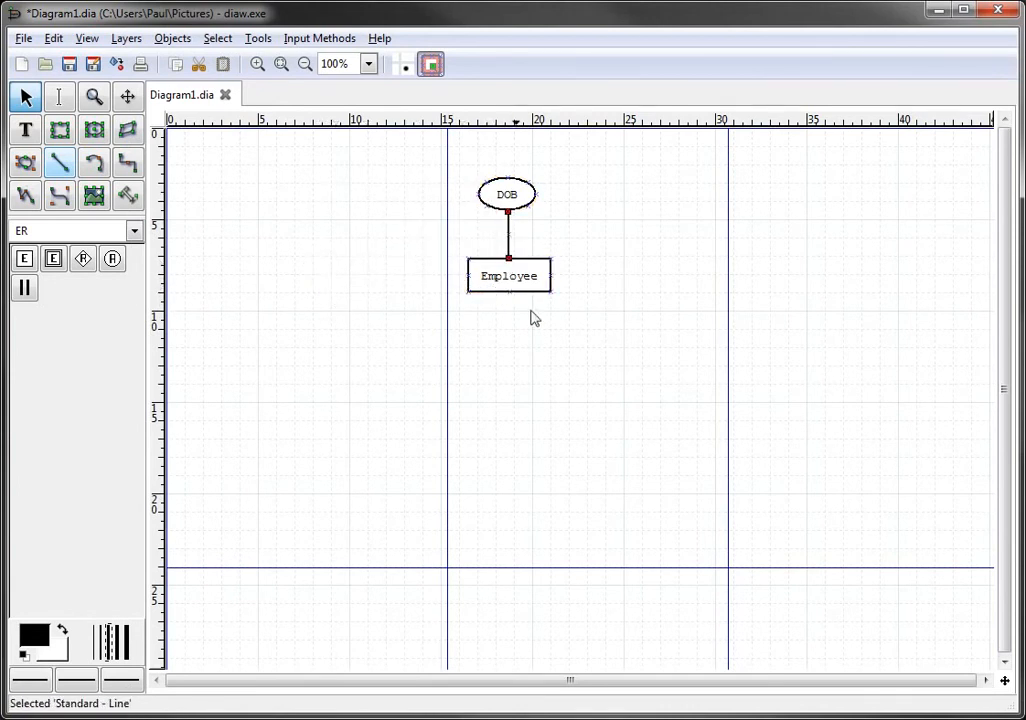
left_click(644, 450)
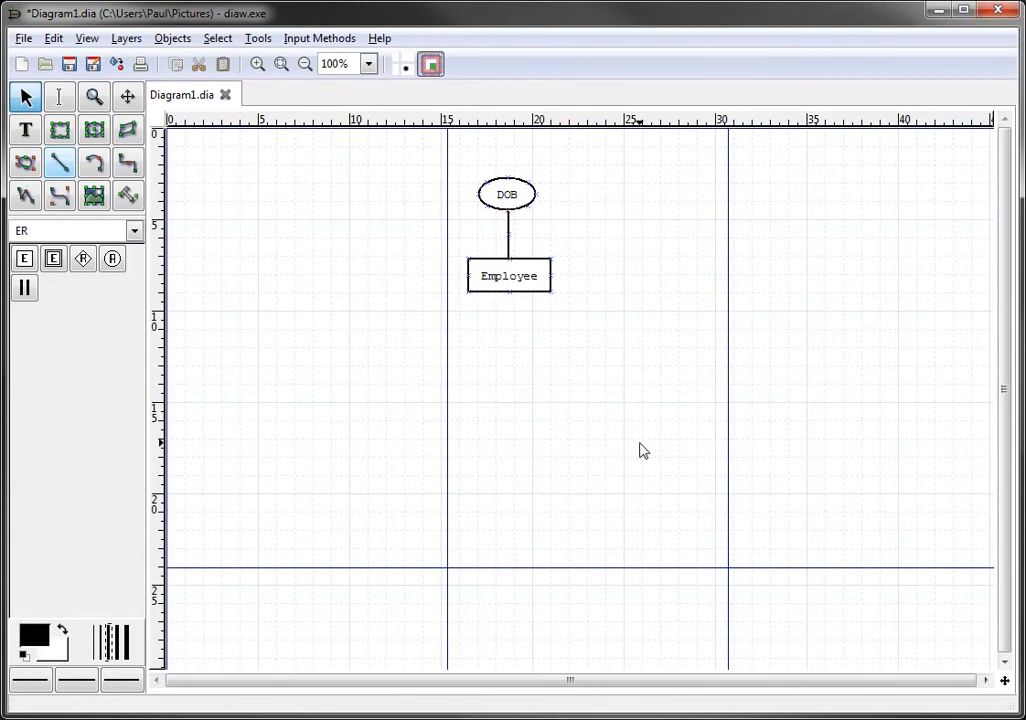